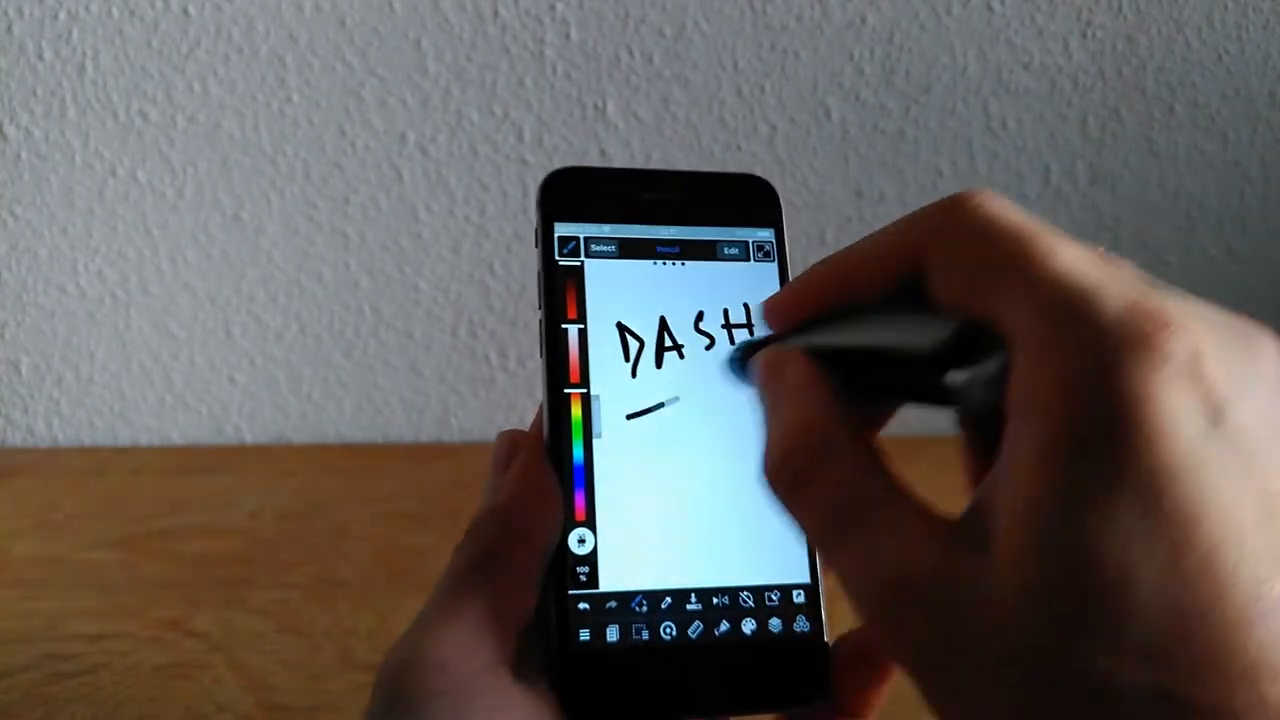
# Draw a long black pencil stroke beneath the handwritten word DASH.
pyautogui.moveTo(640, 405); pyautogui.dragTo(760, 385)
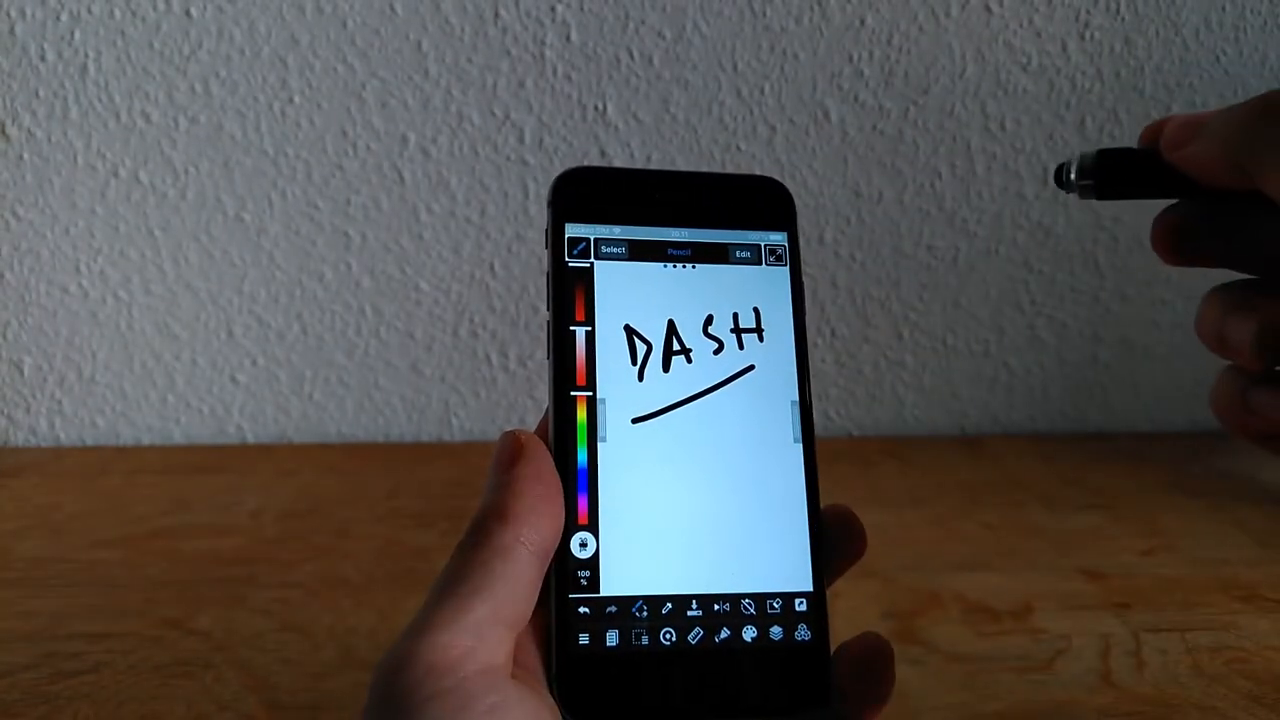